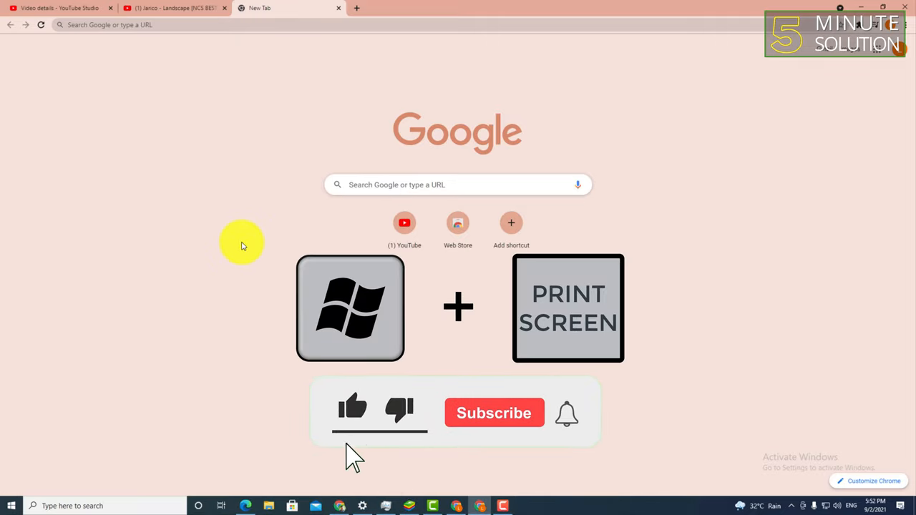
# Open File Explorer from the taskbar at Quick access.
pyautogui.click(493, 413)
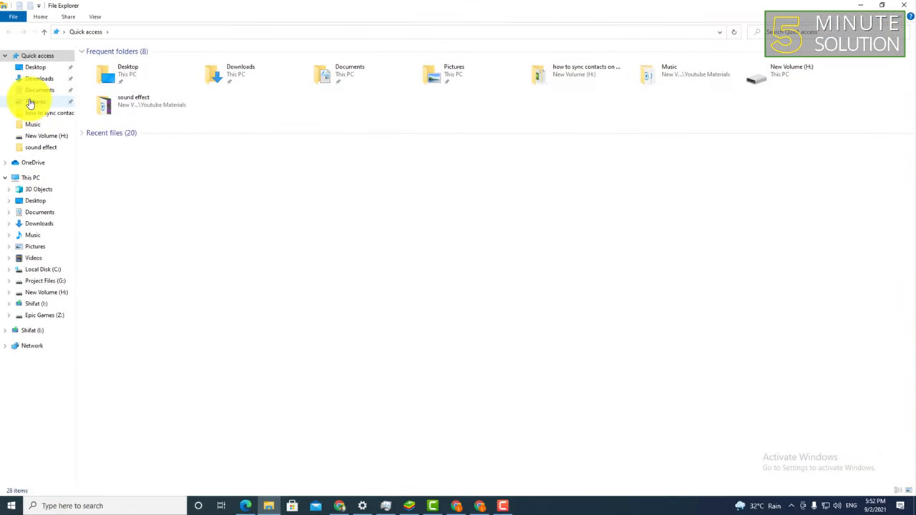
# Open the latest screenshot in Pictures > Screenshots.
pyautogui.click(35, 102)
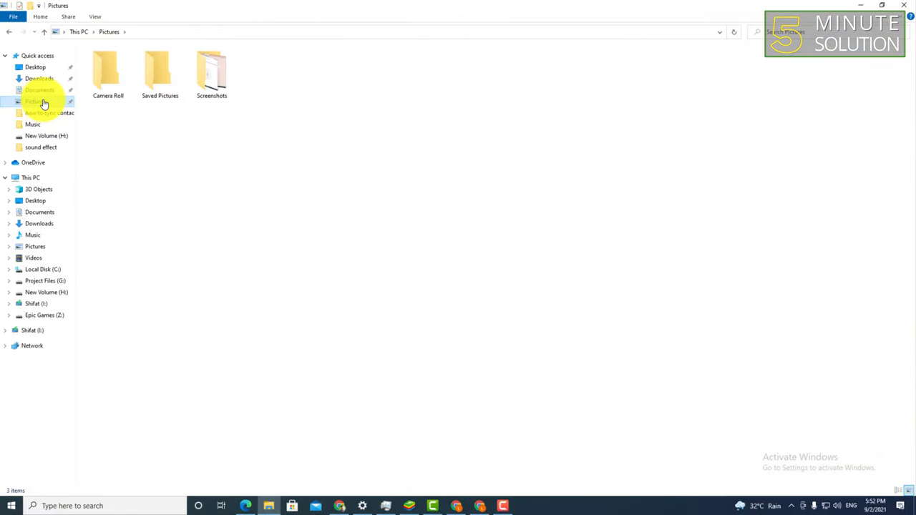
pyautogui.doubleClick(212, 72)
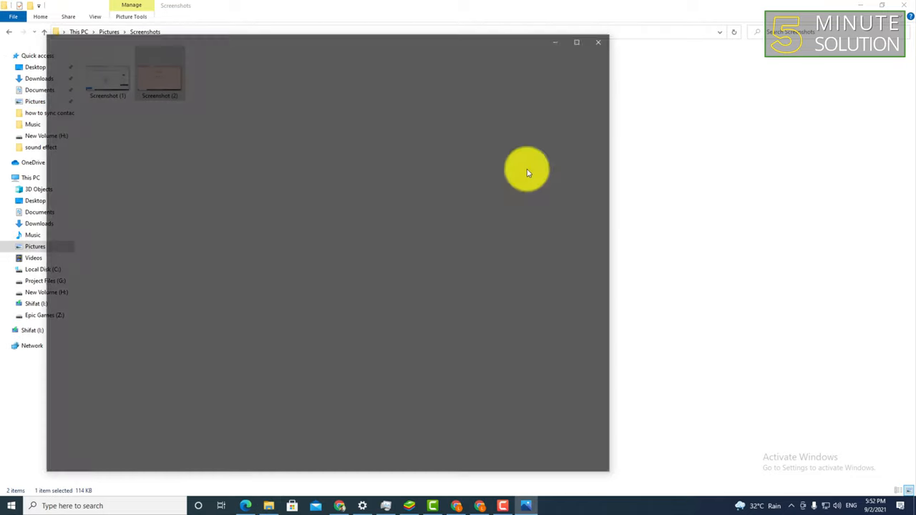
pyautogui.doubleClick(159, 72)
pyautogui.write('snip')
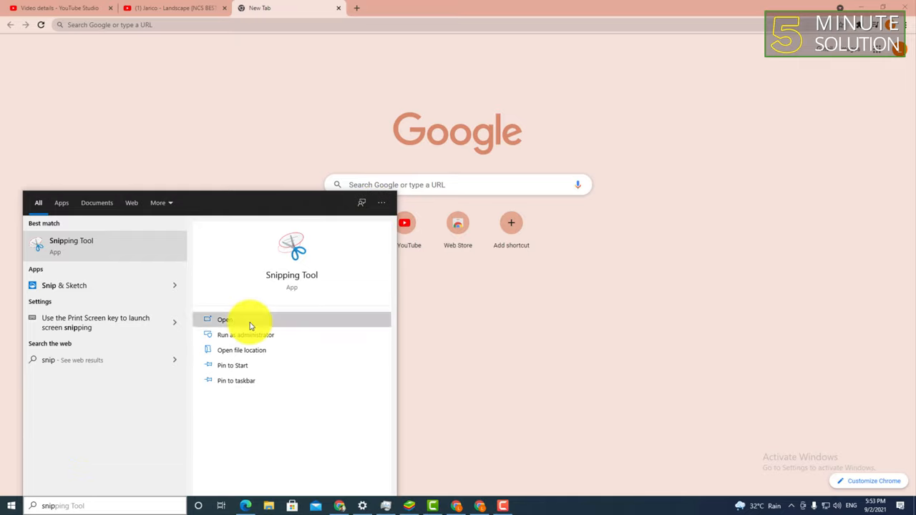
# Launch Snipping Tool, dismiss its error, and relaunch it from Search's Recent list.
pyautogui.click(225, 319)
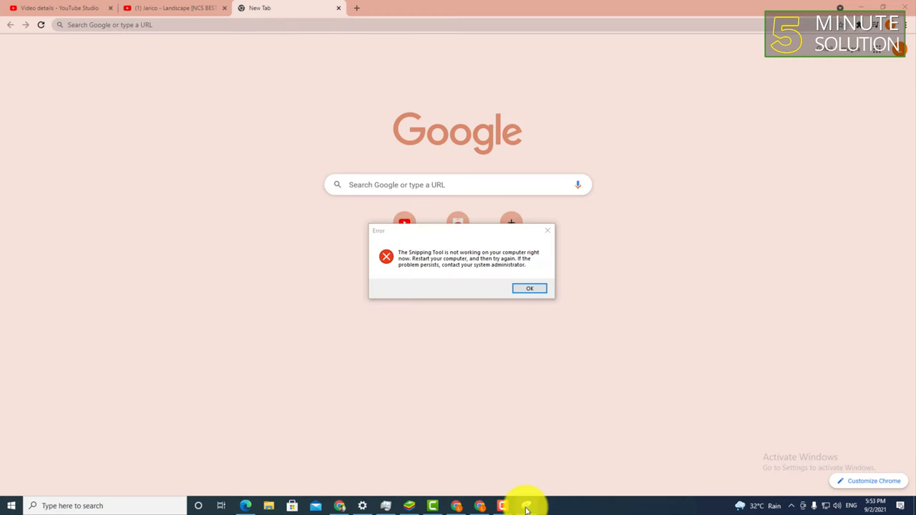
pyautogui.click(529, 288)
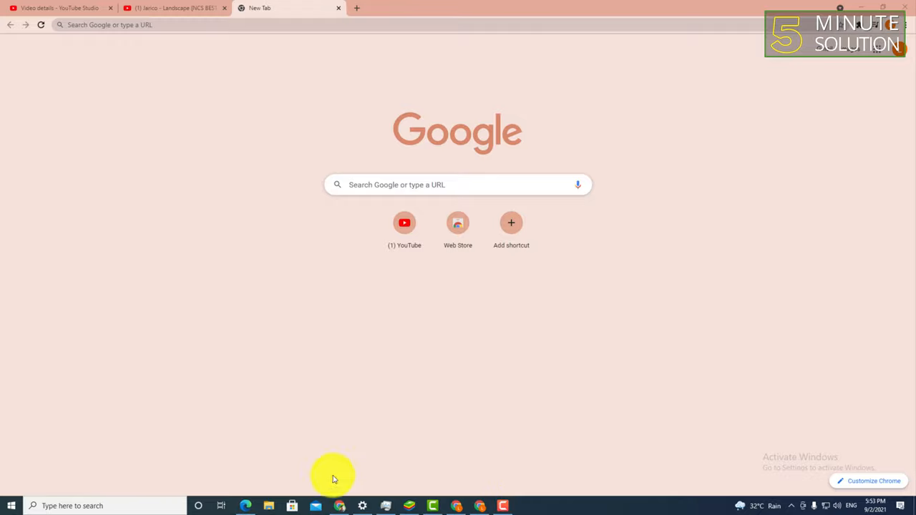
pyautogui.click(33, 506)
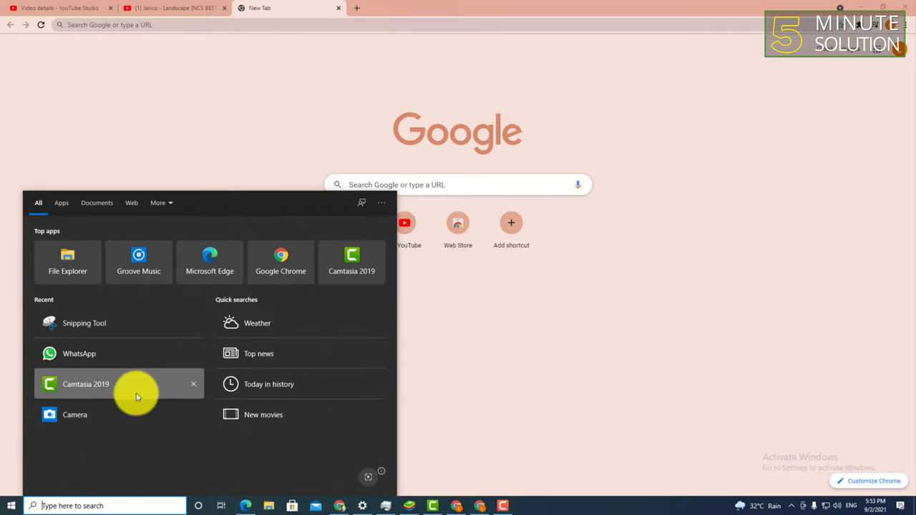
pyautogui.click(84, 322)
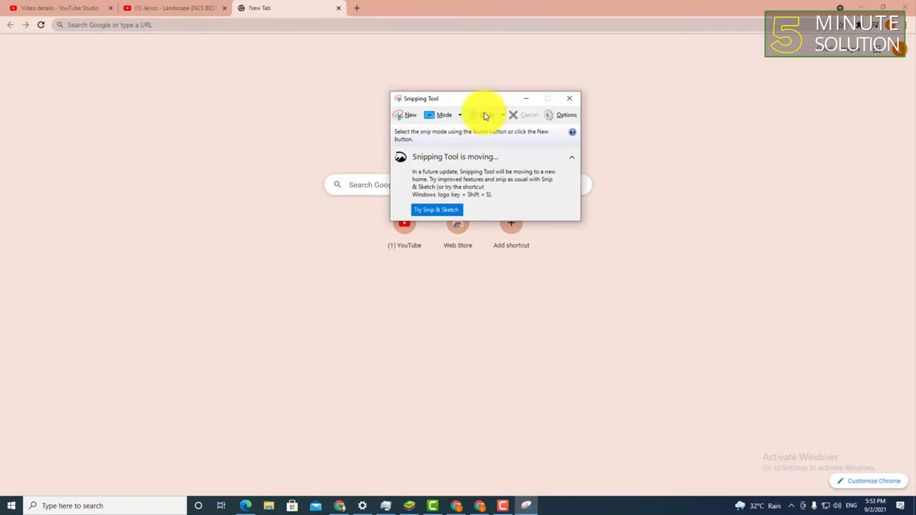
# Move the Snipping Tool window aside, take a free-form snip, then close it.
pyautogui.moveTo(487, 98); pyautogui.dragTo(277, 262)
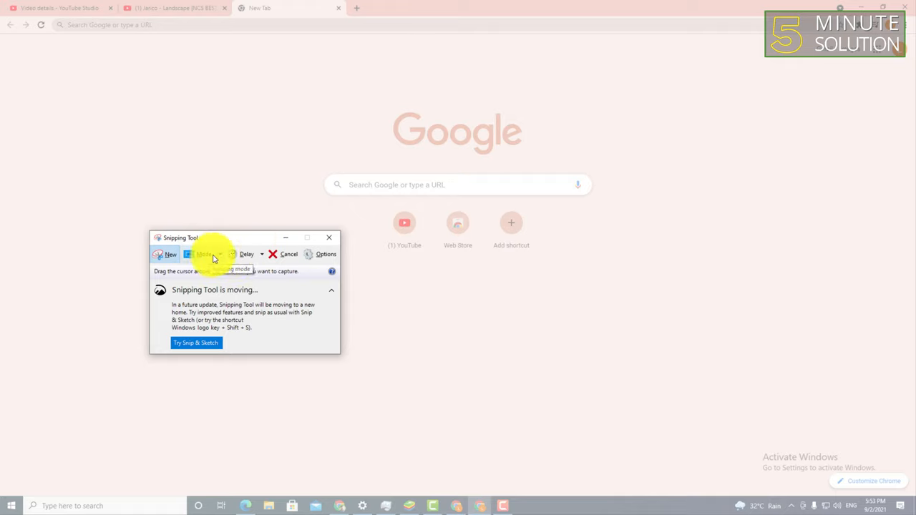
pyautogui.click(208, 254)
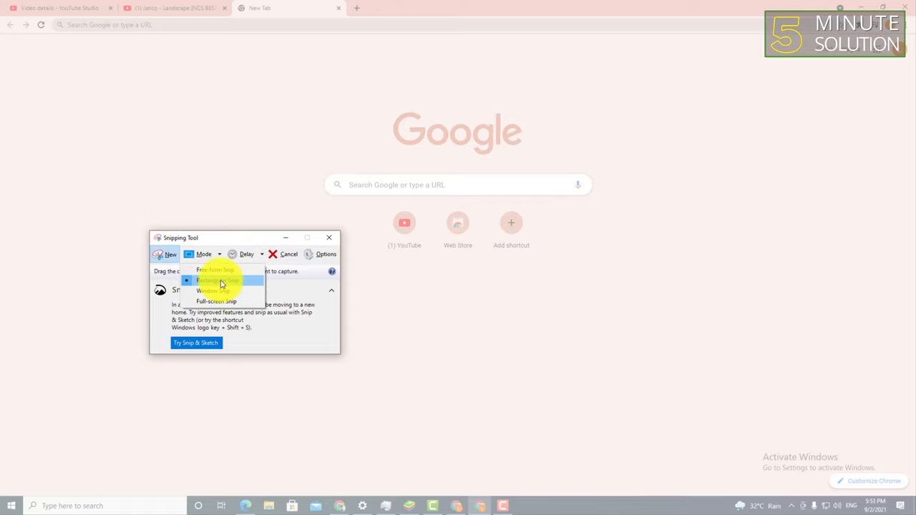
pyautogui.click(218, 279)
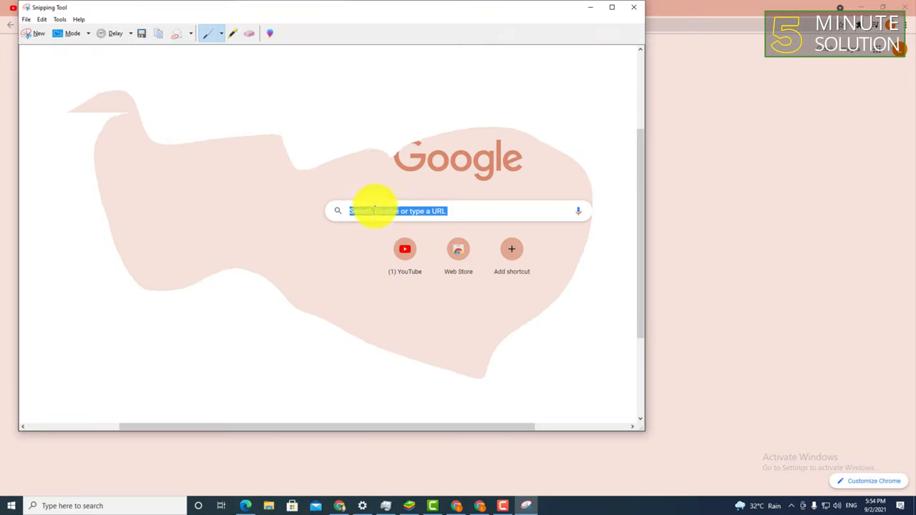
pyautogui.click(72, 34)
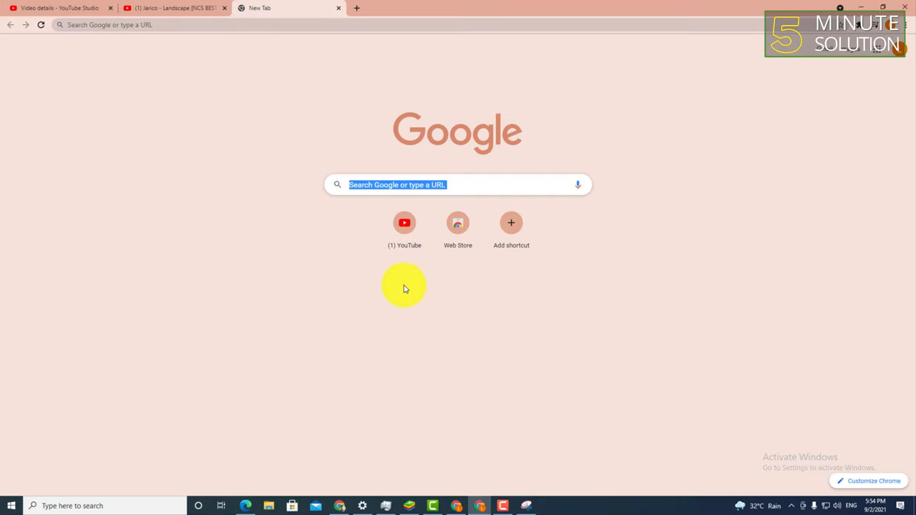
# Reopen Snipping Tool, cancel the pending snip, and take a full-screen snip.
pyautogui.click(479, 506)
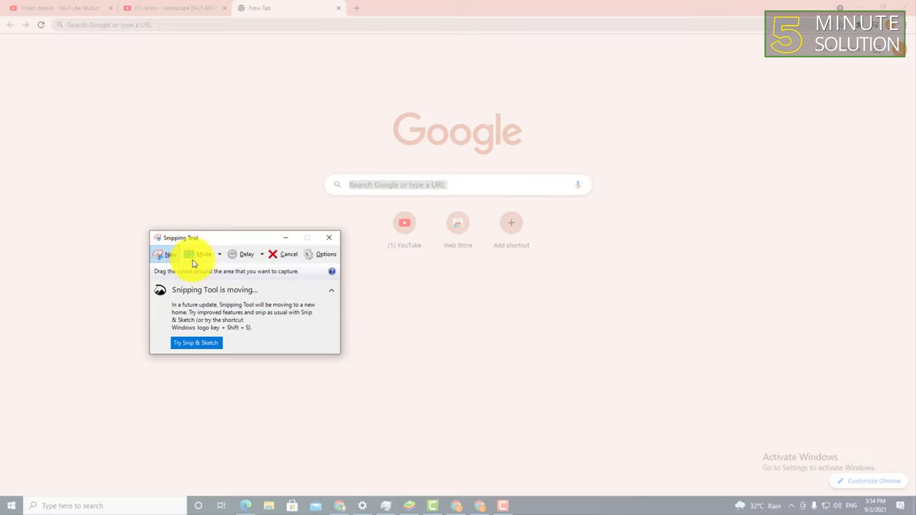
pyautogui.click(166, 254)
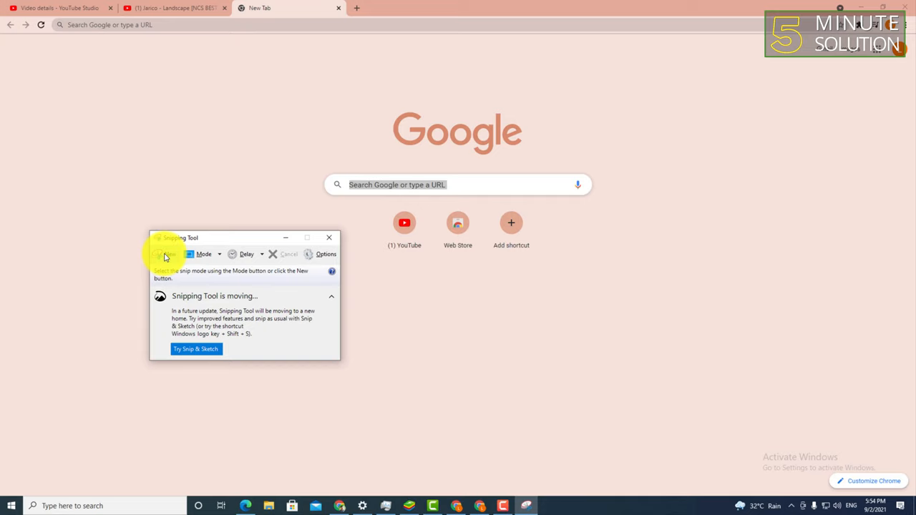
pyautogui.click(165, 254)
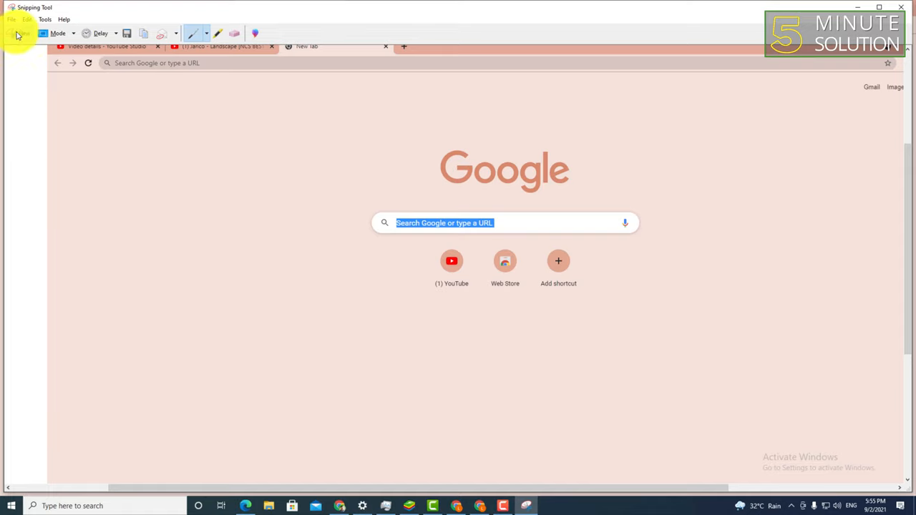
# Save the capture as 'chrome' PNG in Pictures via File > Save As.
pyautogui.click(13, 19)
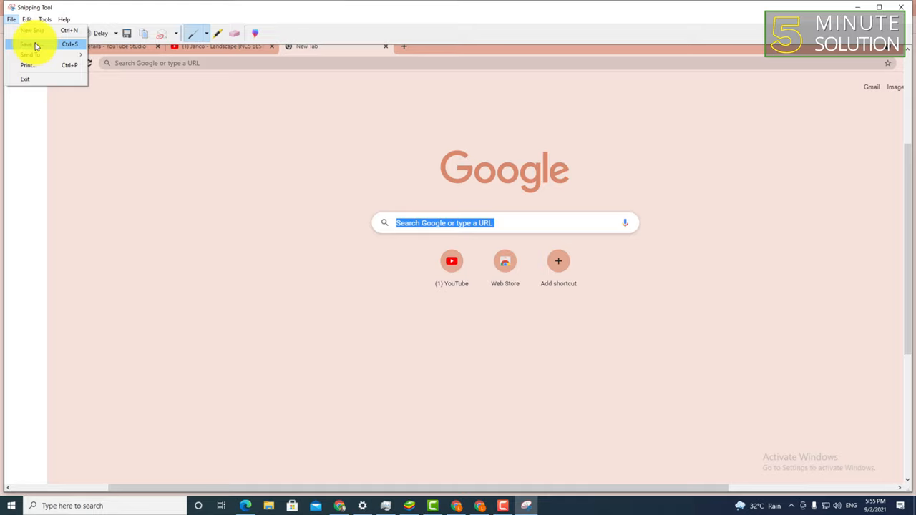
pyautogui.click(32, 43)
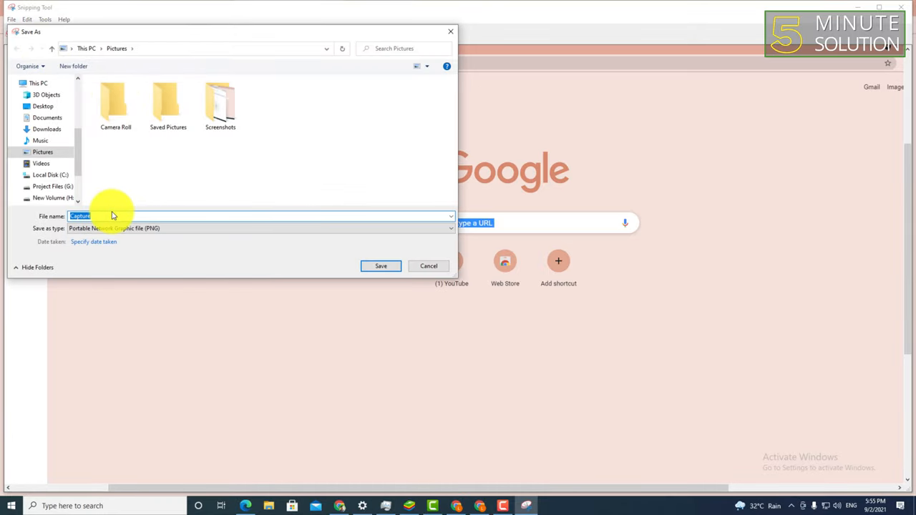
pyautogui.write('ch')
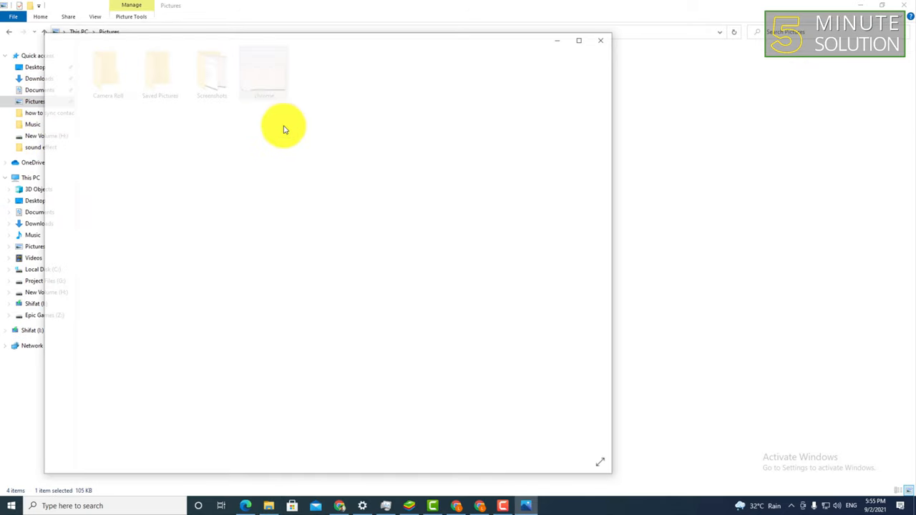
# Open chrome.PNG from Pictures in Photos, then close Photos.
pyautogui.doubleClick(263, 68)
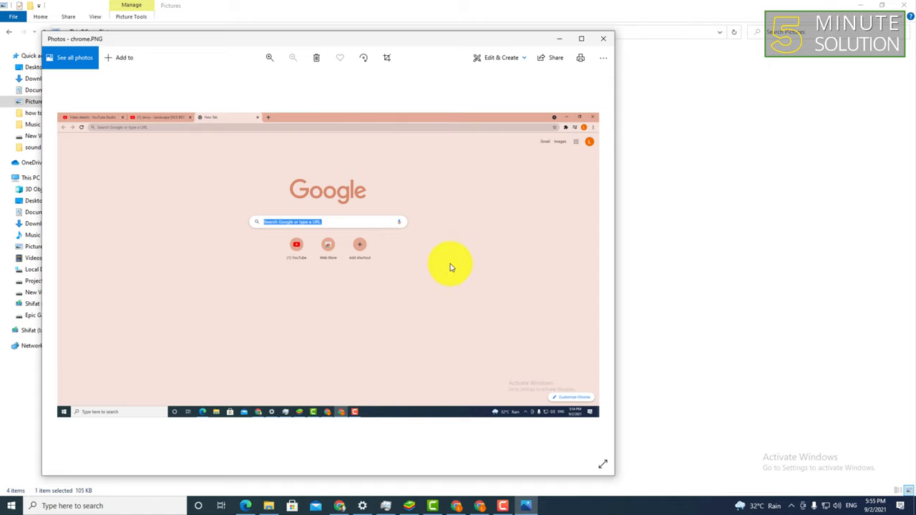
pyautogui.moveTo(390, 216)
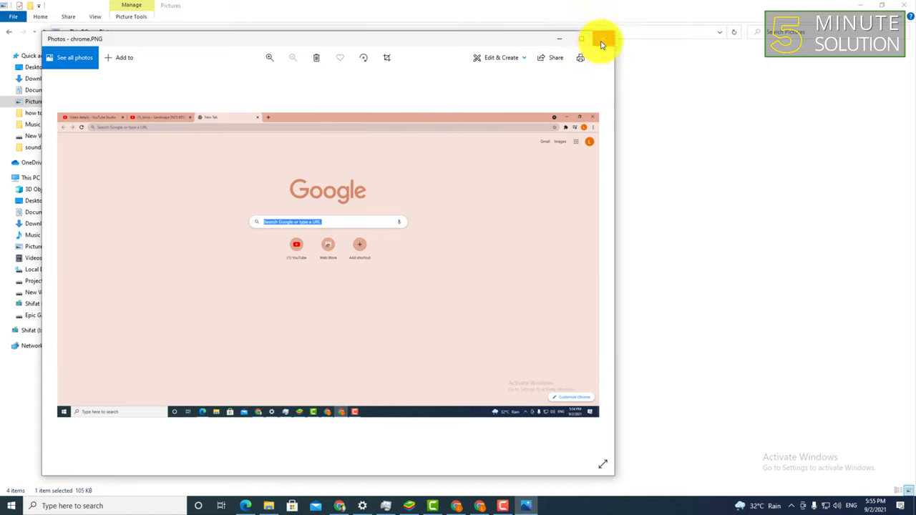
pyautogui.click(603, 39)
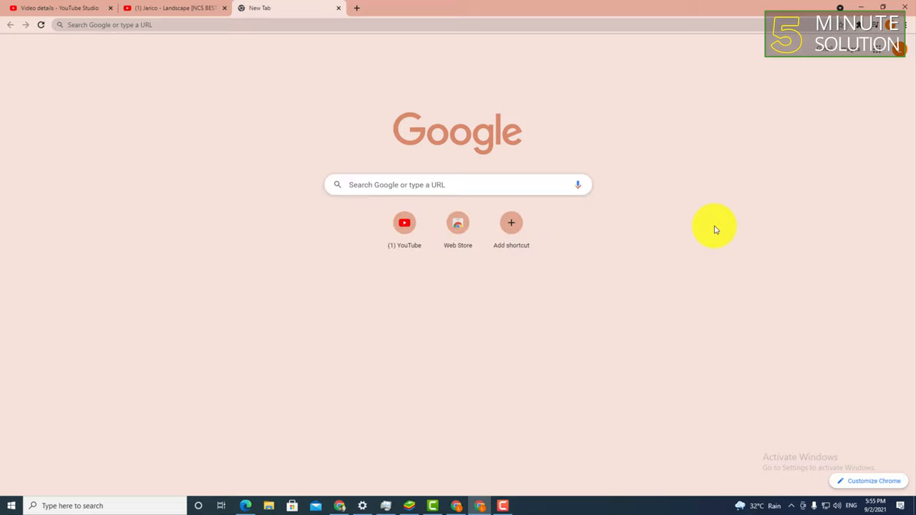
pyautogui.moveTo(511, 392)
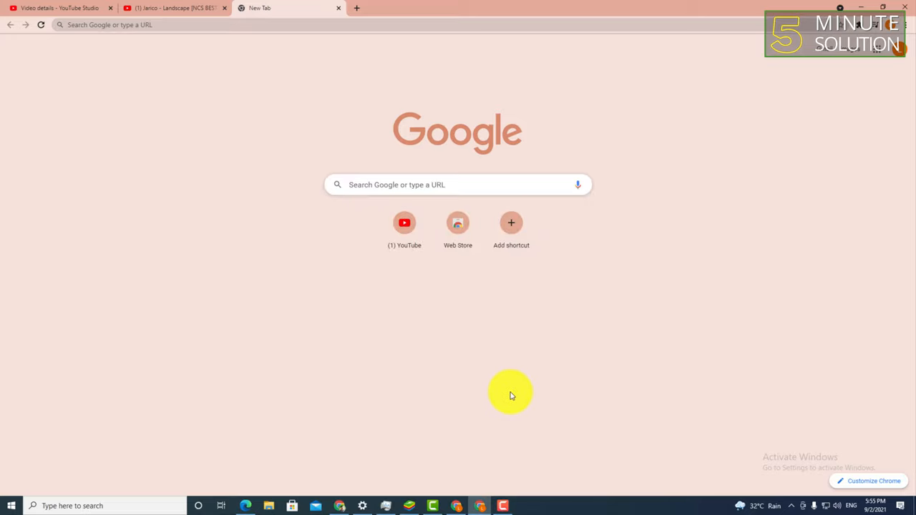
pyautogui.moveTo(508, 405)
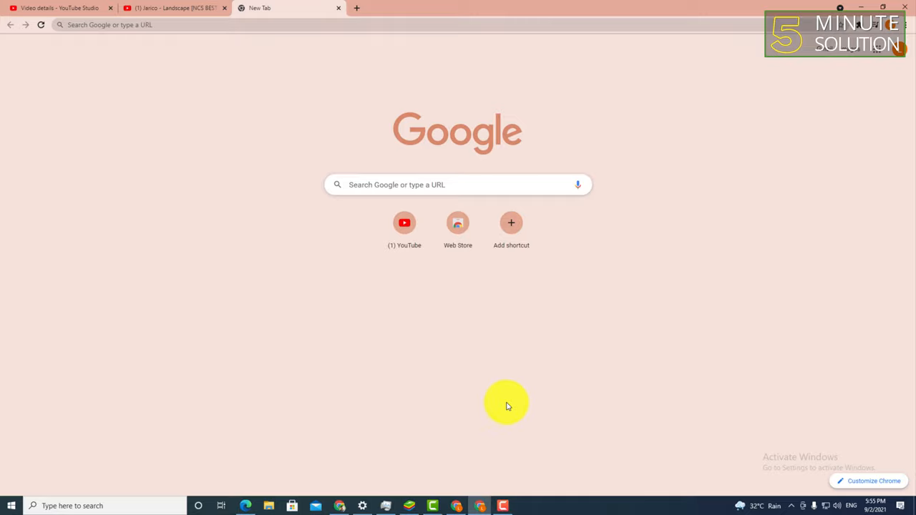